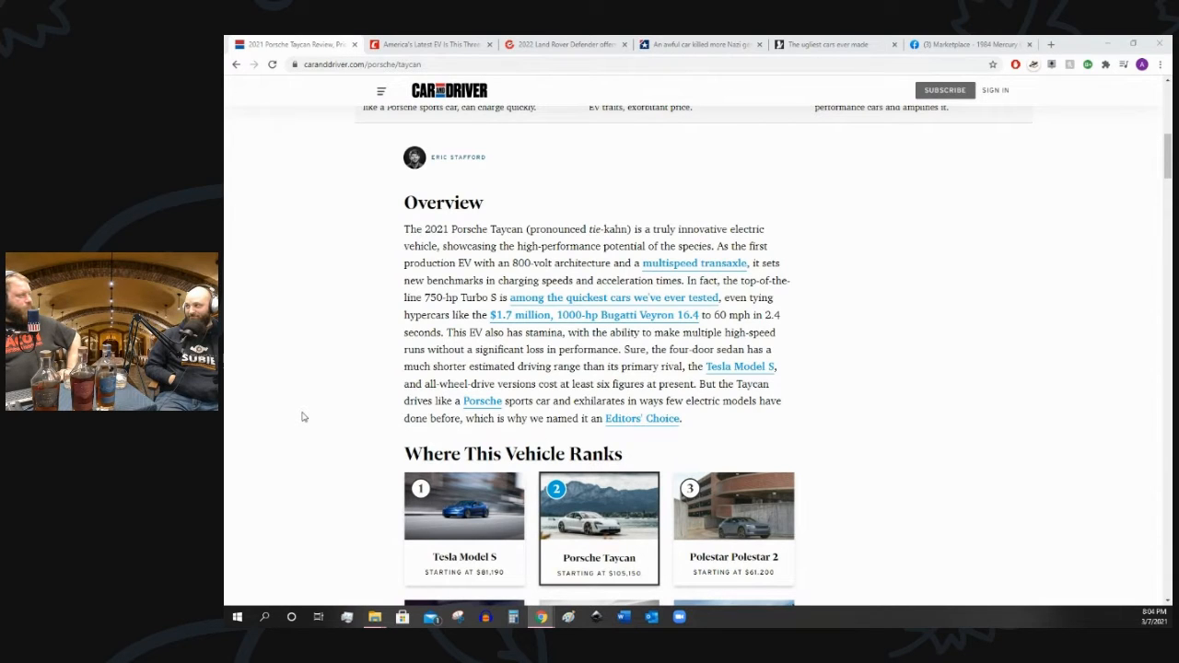
mouse_move(322, 412)
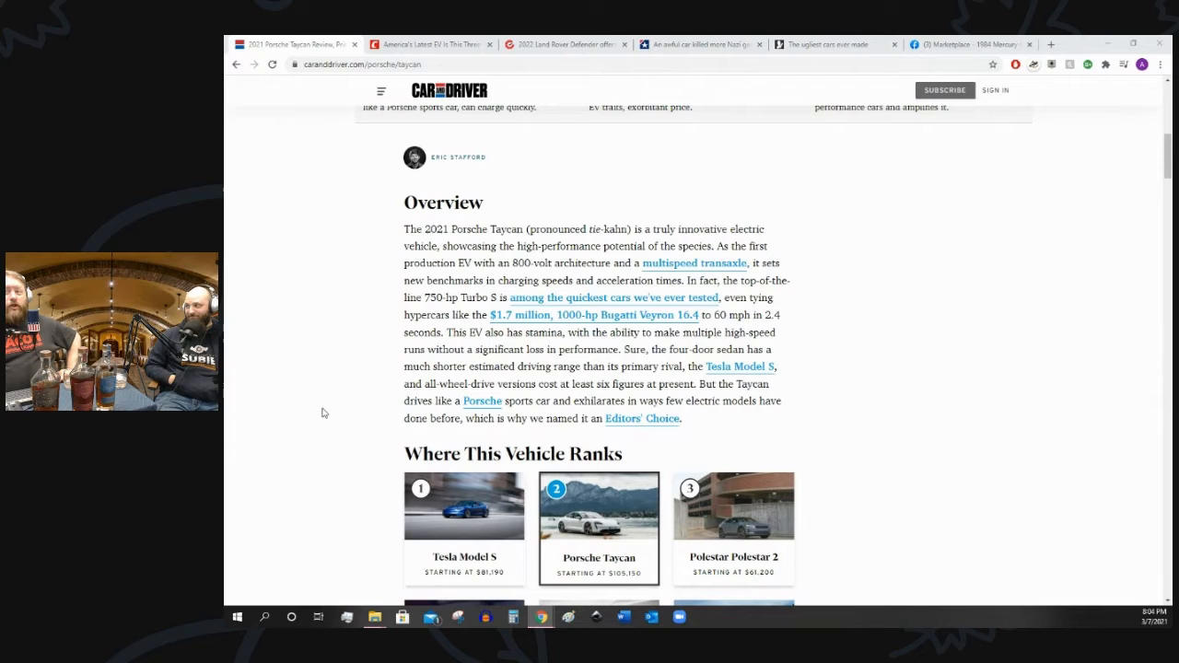